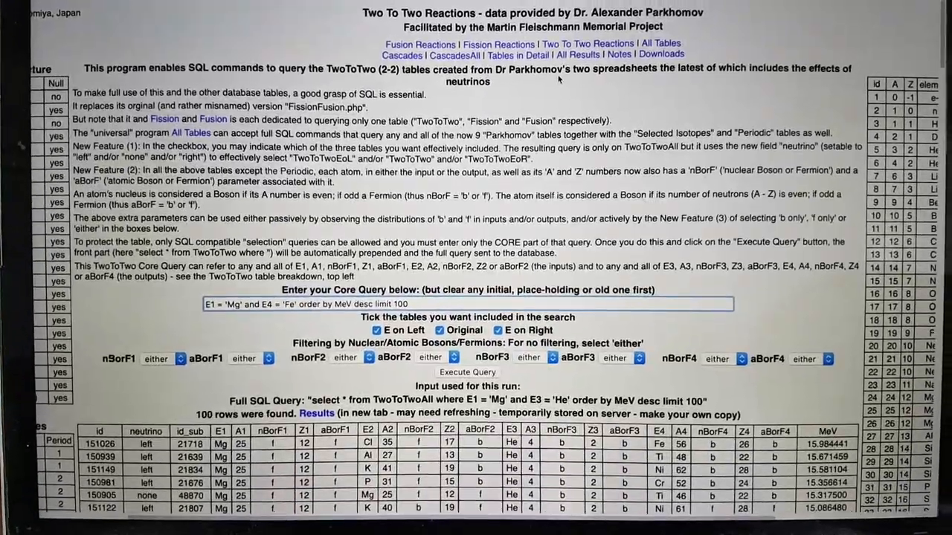
pyautogui.scroll(-3)
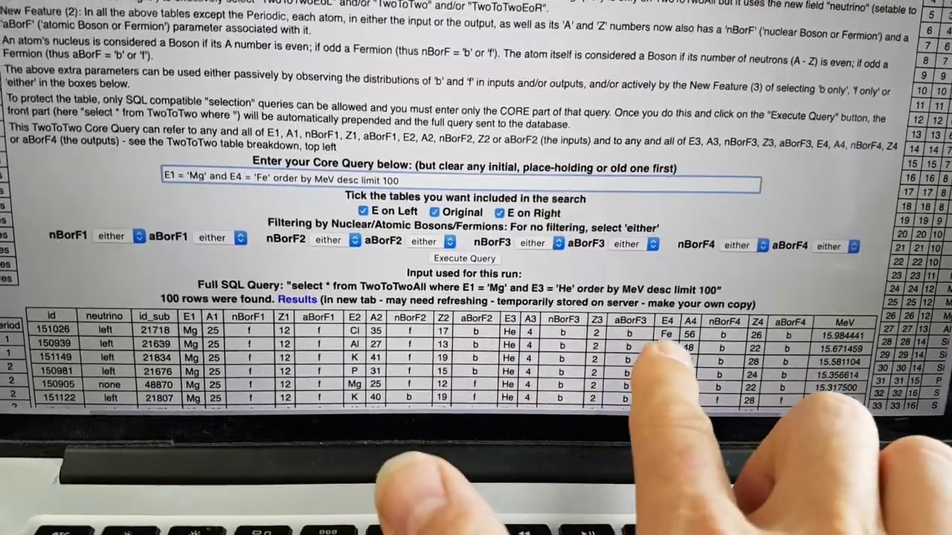
pyautogui.scroll(-3)
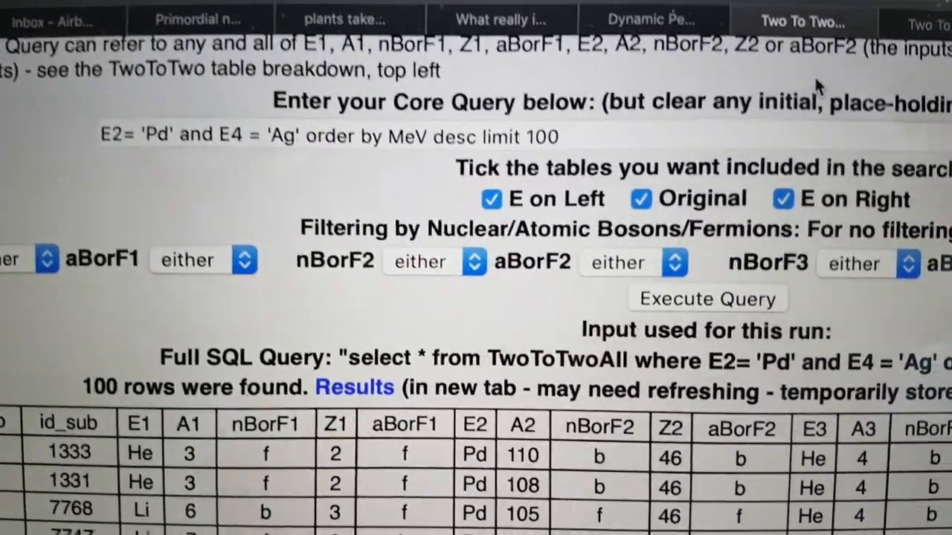
pyautogui.scroll(-3)
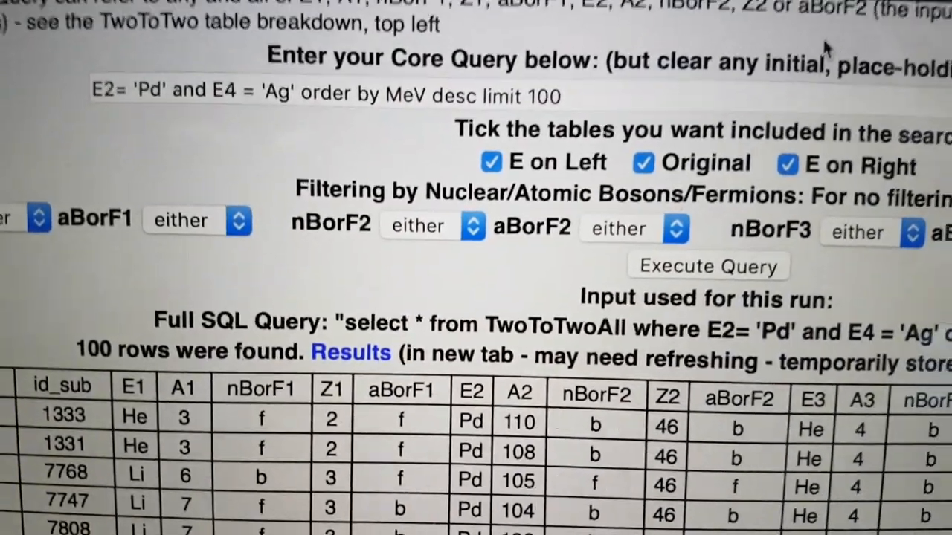